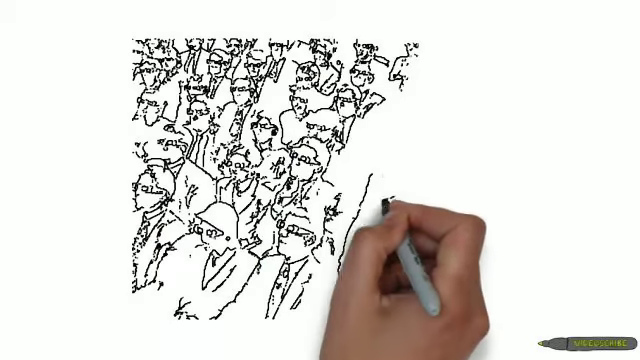
mouse_move(480, 90)
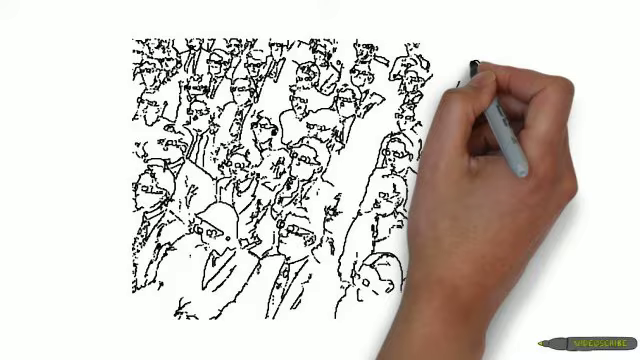